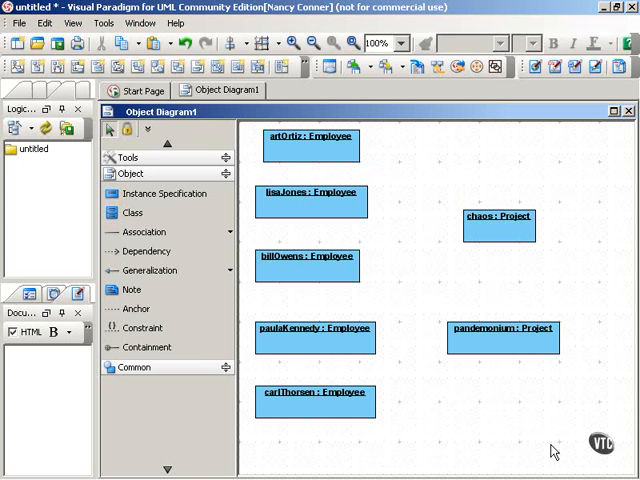
mouse_move(426, 448)
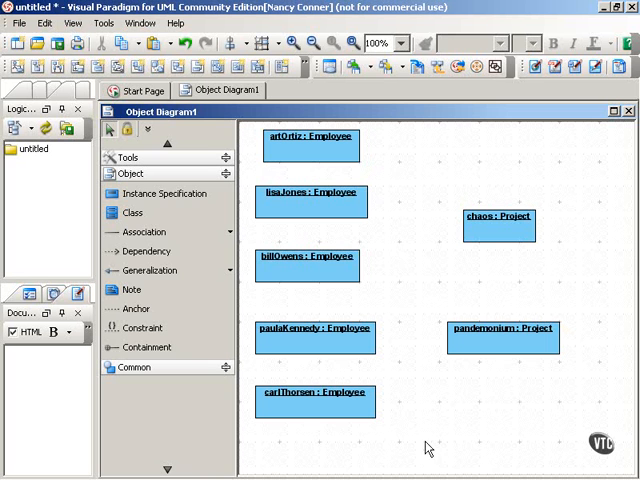
mouse_move(398, 393)
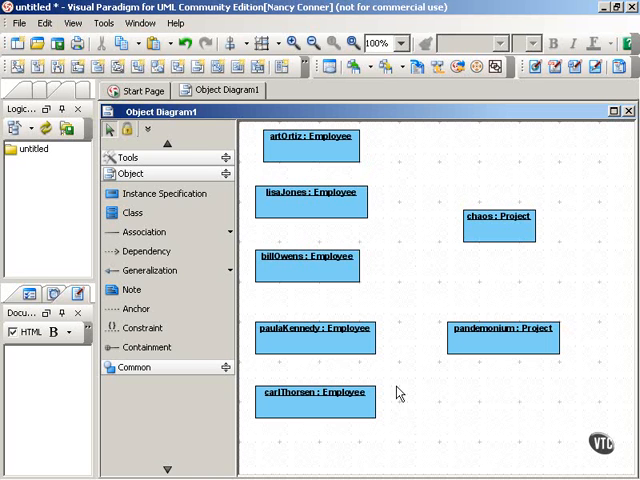
mouse_move(583, 352)
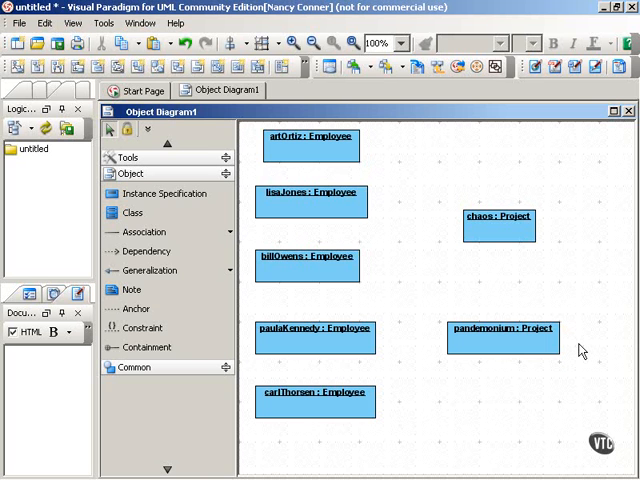
mouse_move(390, 454)
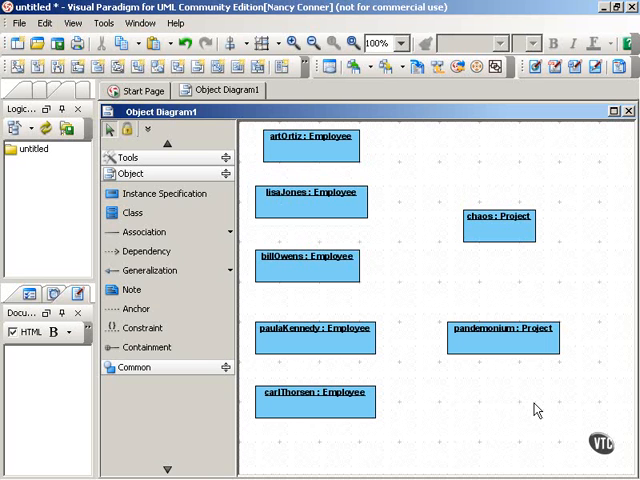
- Draw links from artOrtiz, lisaJones, billOwens to chaos and paulaKennedy, carlThorsen to pandemonium
click(308, 144)
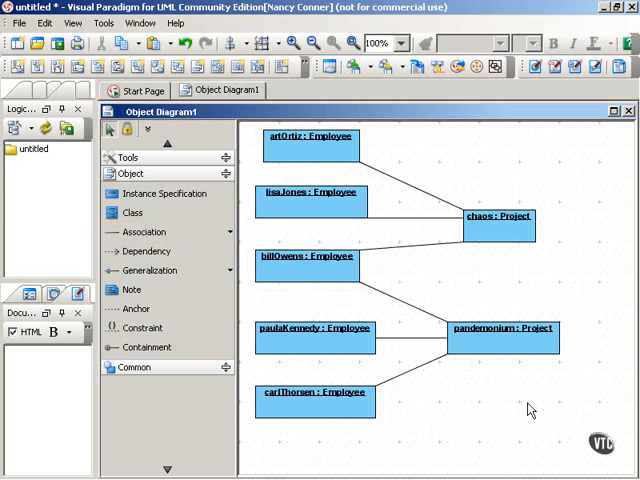
mouse_move(407, 425)
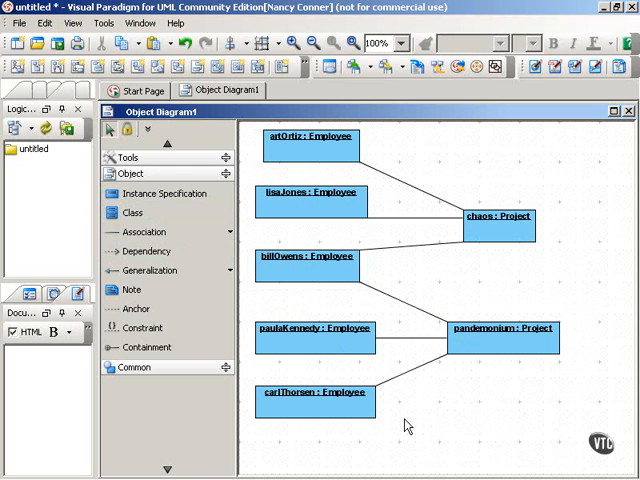
mouse_move(537, 372)
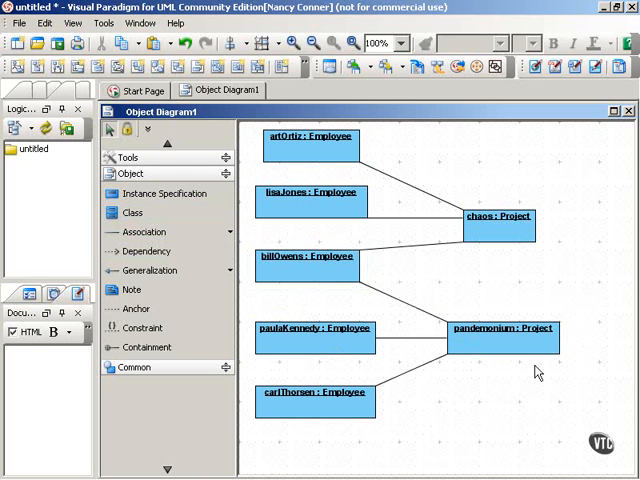
mouse_move(620, 253)
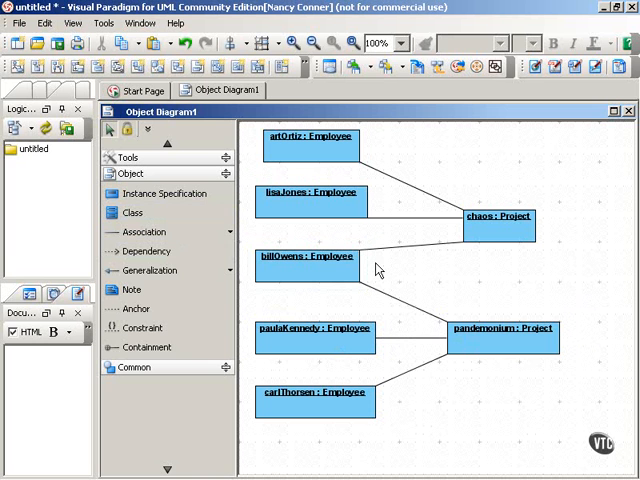
mouse_move(601, 330)
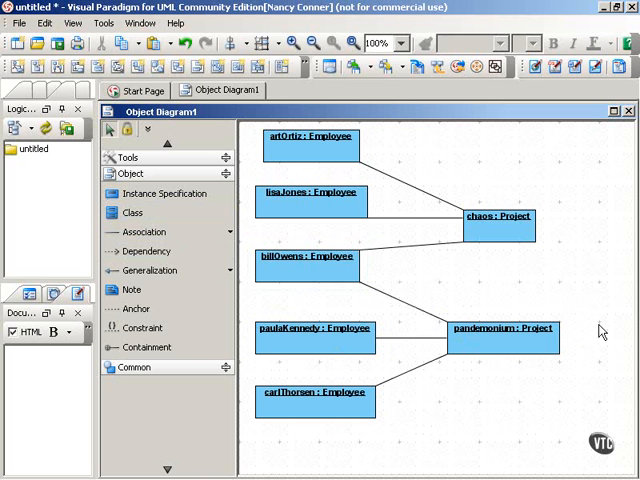
mouse_move(587, 349)
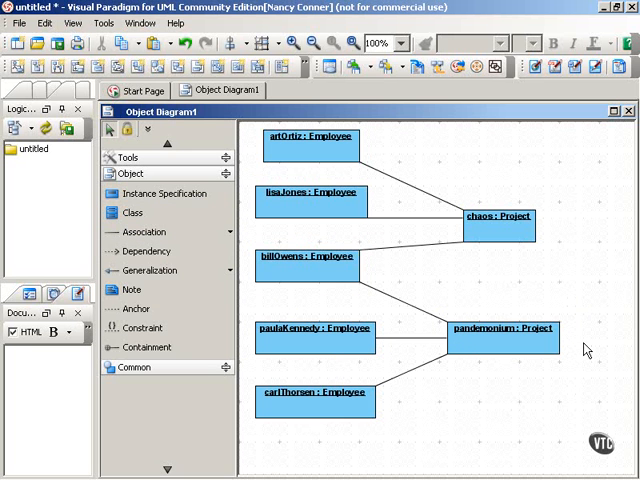
mouse_move(420, 135)
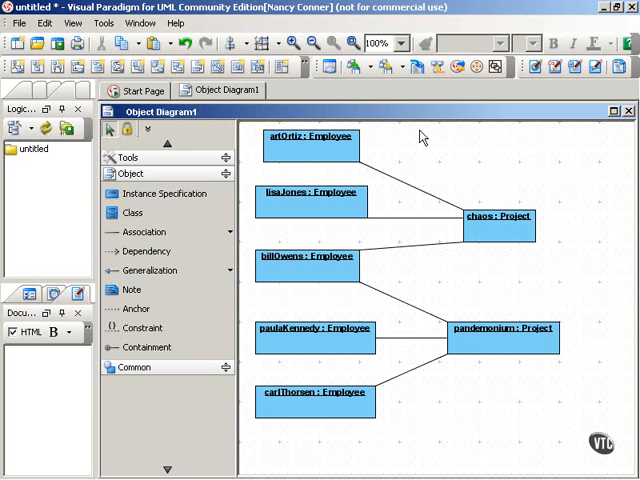
mouse_move(443, 147)
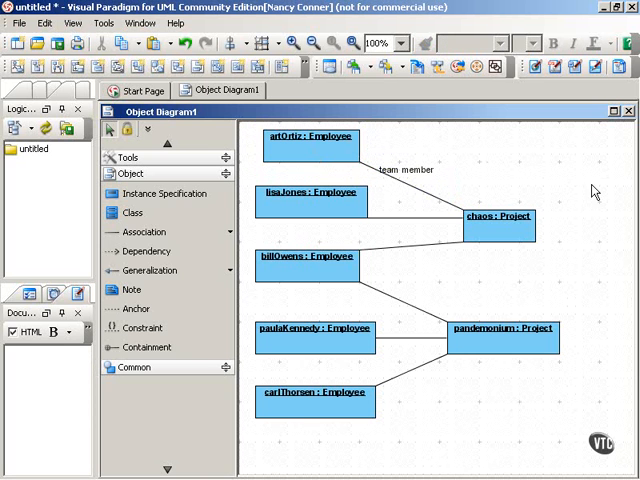
mouse_move(461, 156)
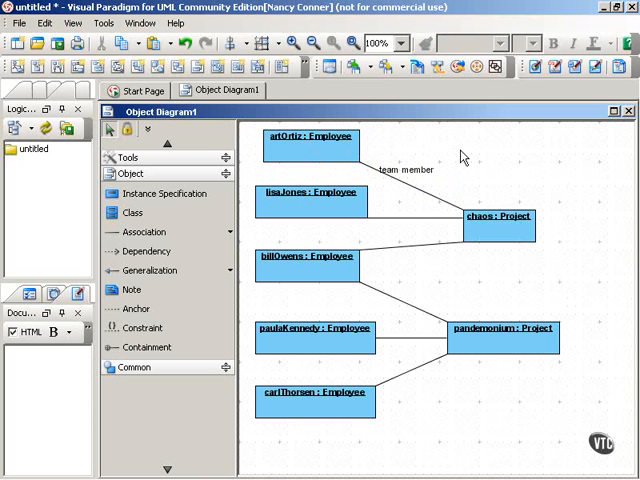
mouse_move(555, 227)
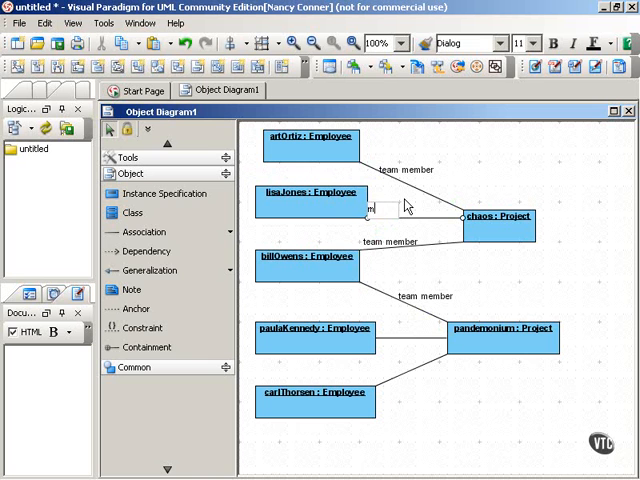
- Name lisaJones's and paulaKennedy's links 'manager' and carlThorsen's link 'consultant'
text(manages)
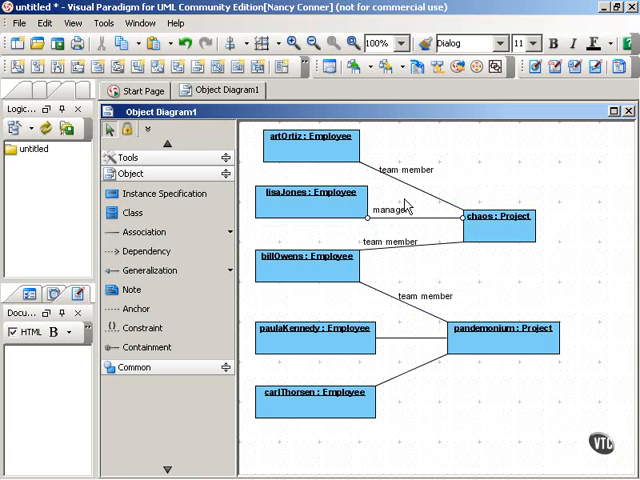
mouse_move(388, 143)
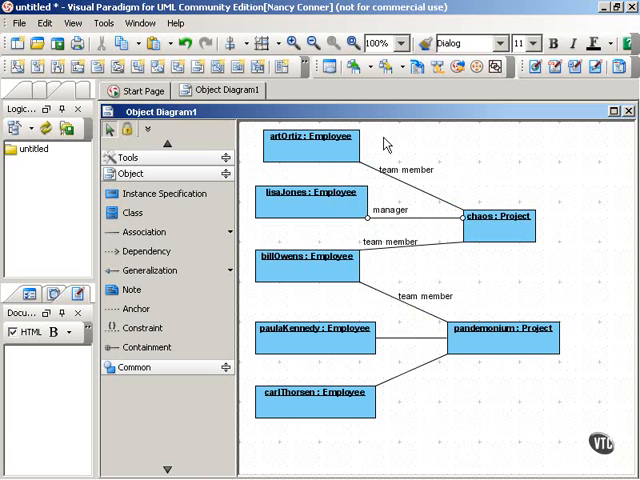
mouse_move(318, 234)
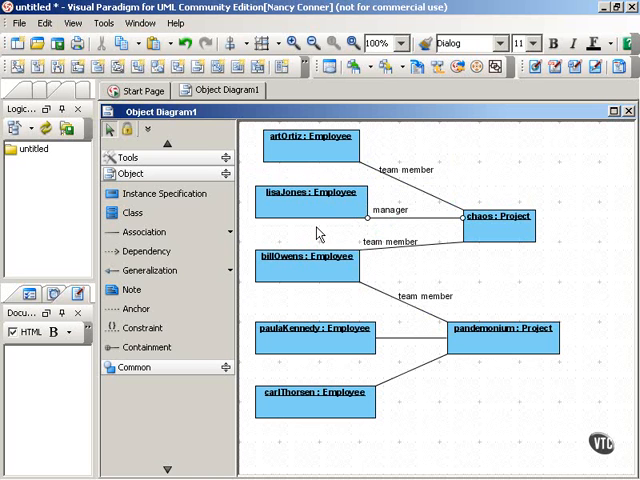
mouse_move(451, 201)
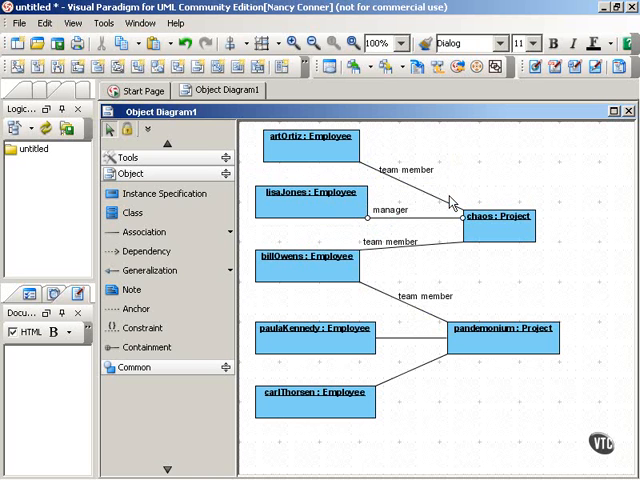
click(500, 217)
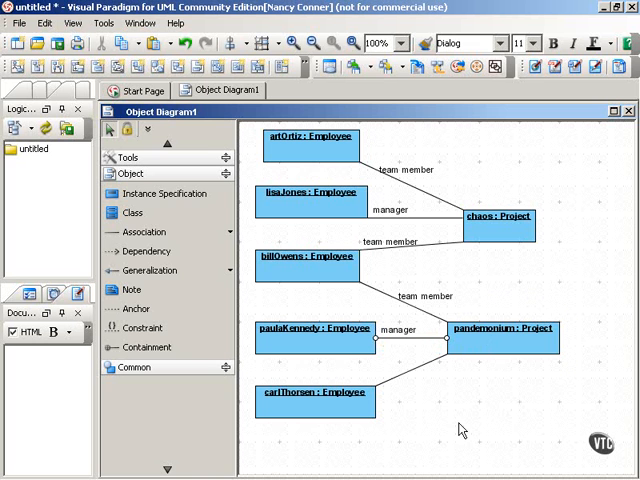
click(315, 402)
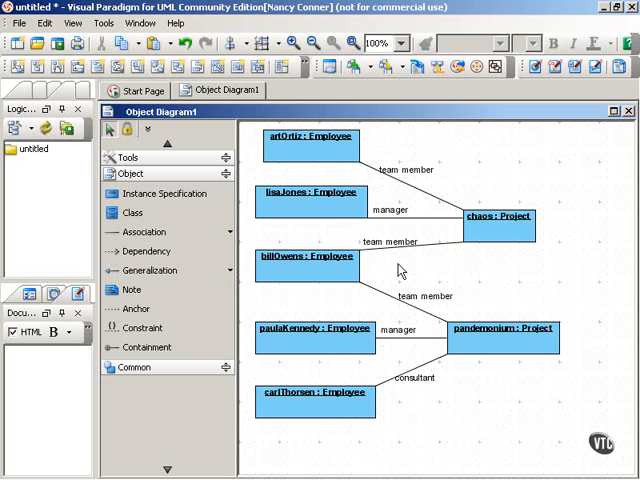
mouse_move(600, 278)
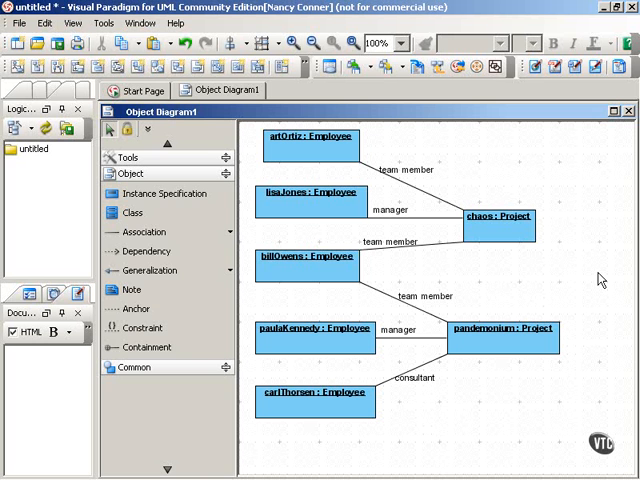